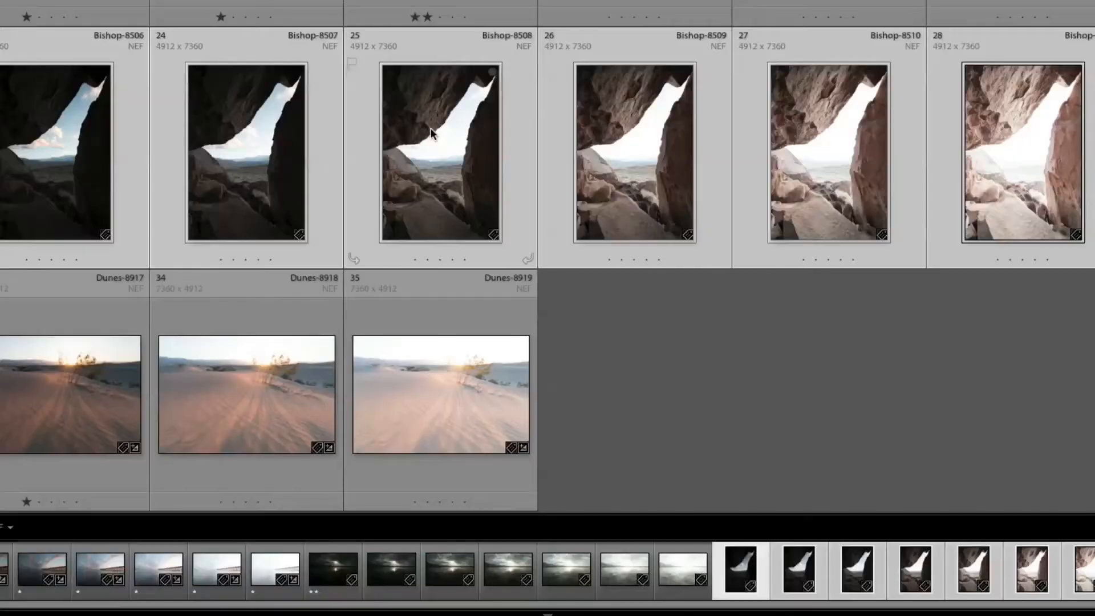
# Send the seven selected Bishop cave exposures to Photoshop's Merge to HDR Pro via Edit In
pyautogui.rightClick(440, 151)
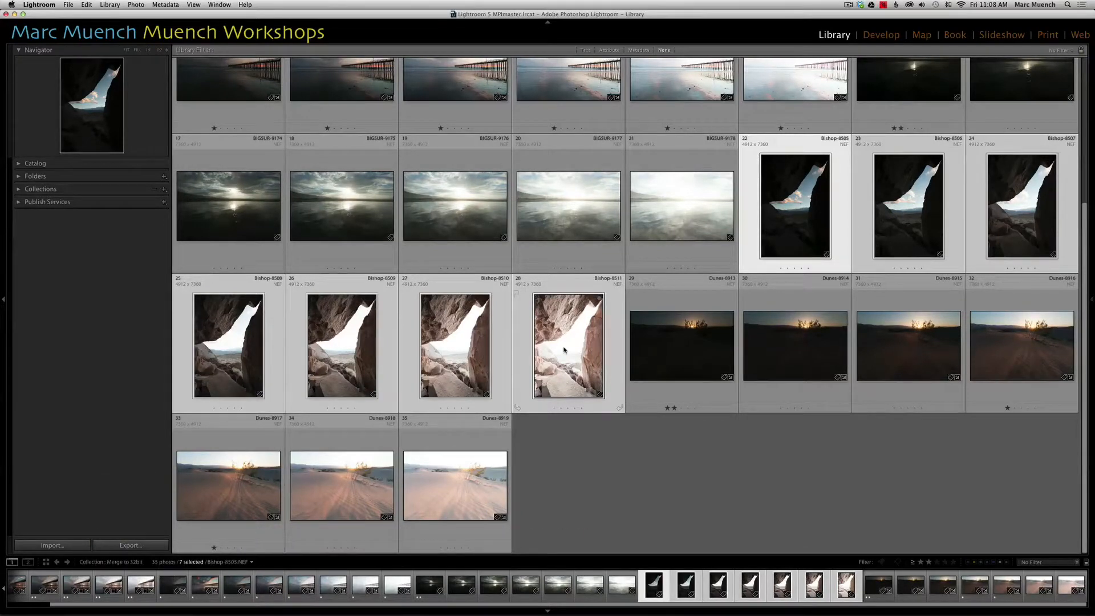
pyautogui.rightClick(567, 346)
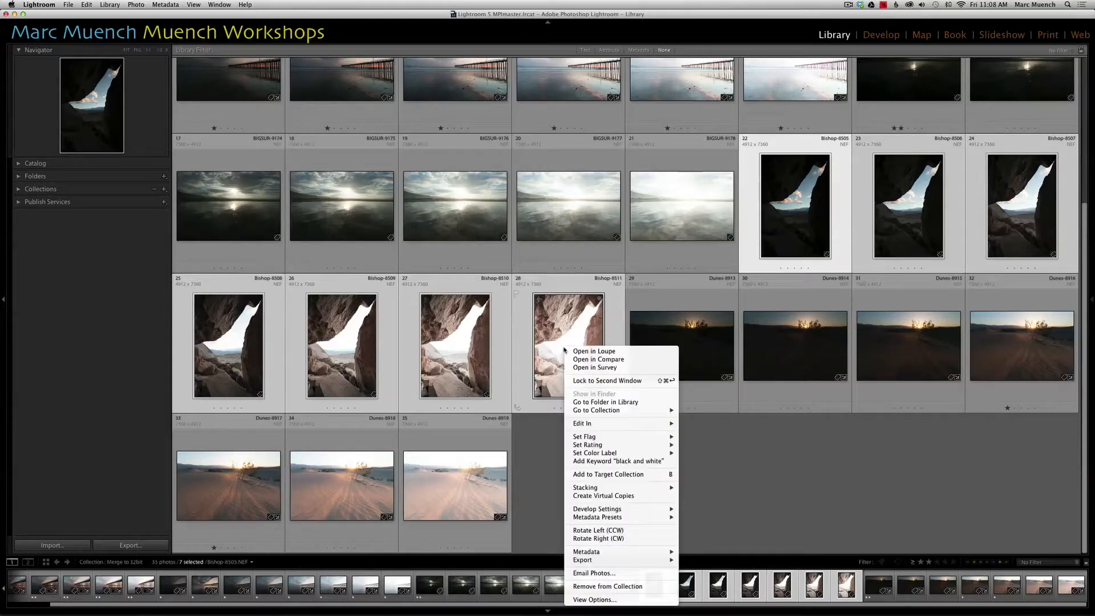
pyautogui.moveTo(581, 423)
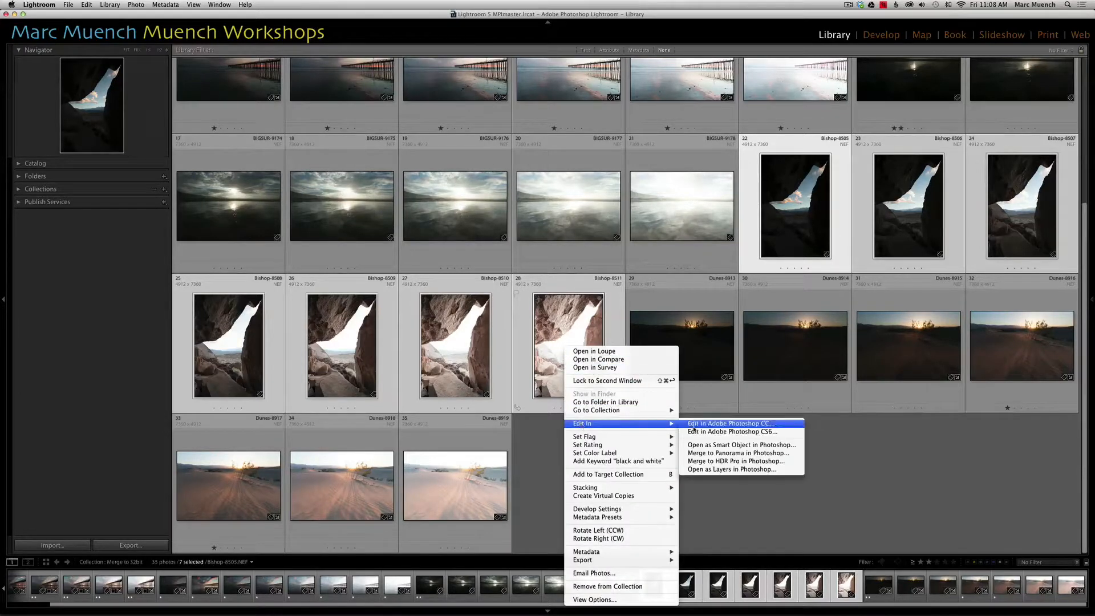
pyautogui.moveTo(736, 461)
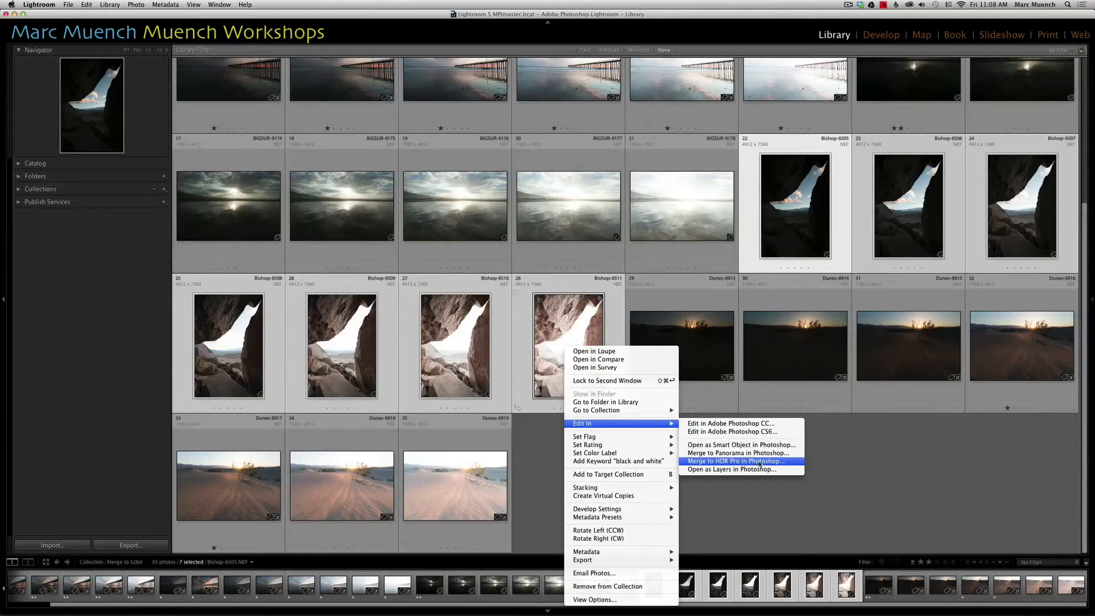
pyautogui.click(732, 461)
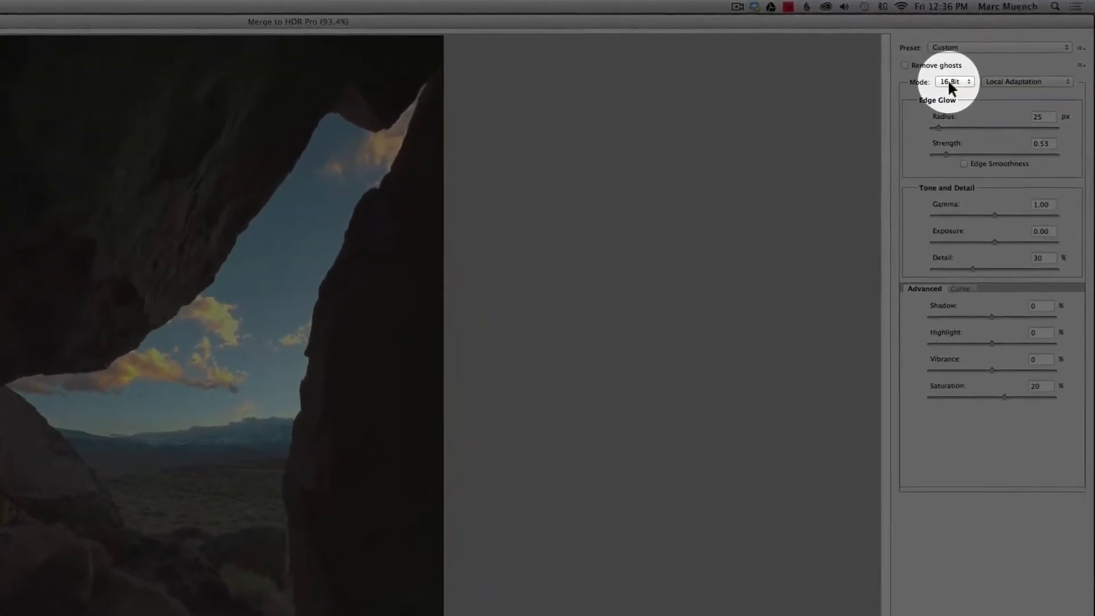
# Set Merge to HDR Pro to 32 Bit mode with Remove ghosts on and a base exposure chosen
pyautogui.click(954, 82)
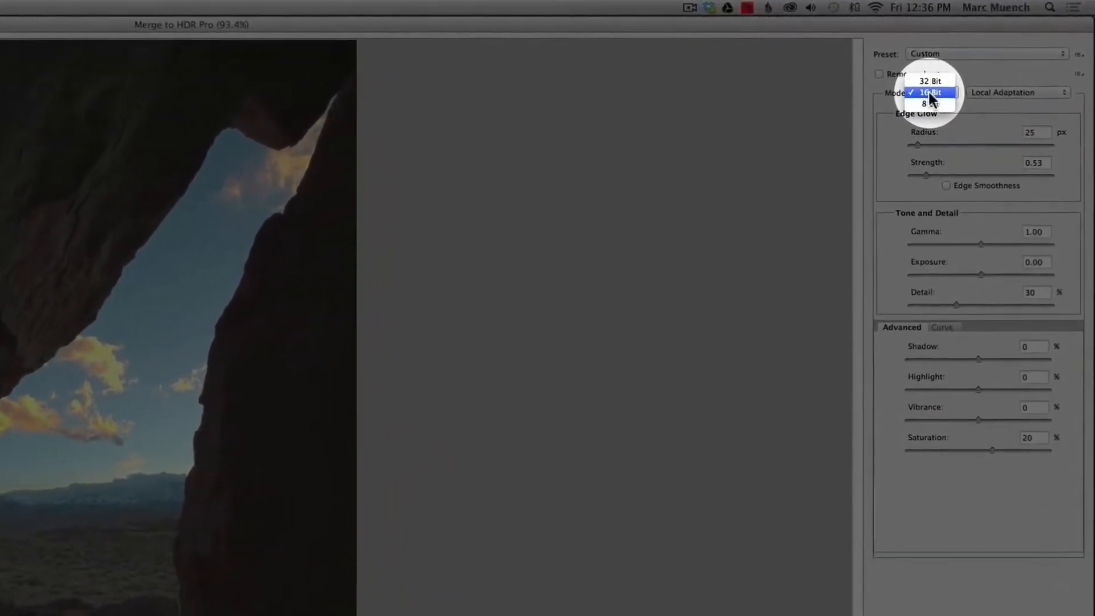
pyautogui.click(929, 81)
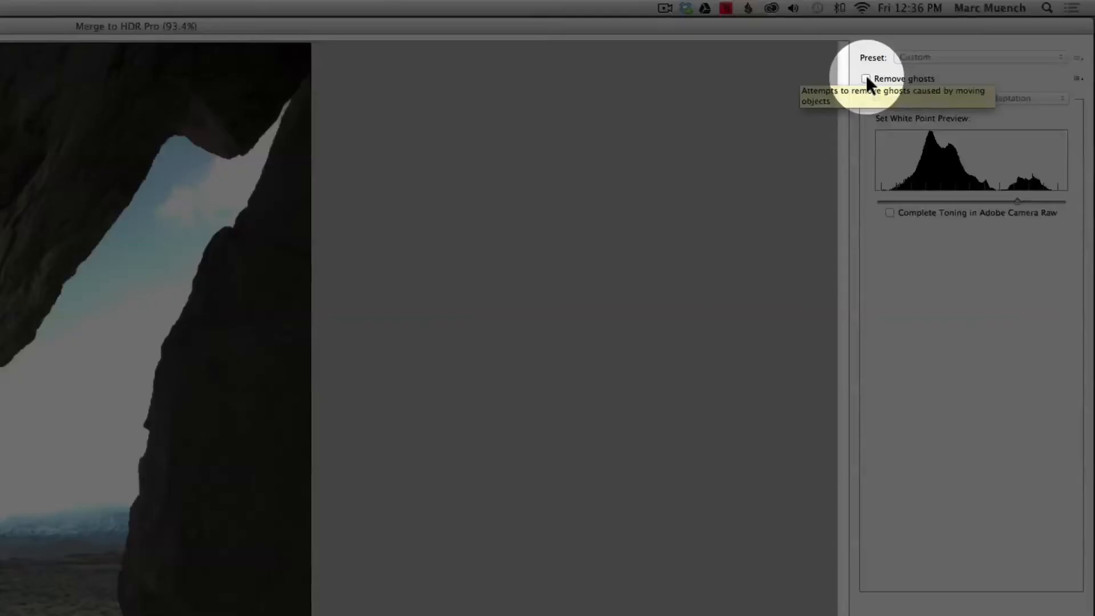
pyautogui.click(907, 64)
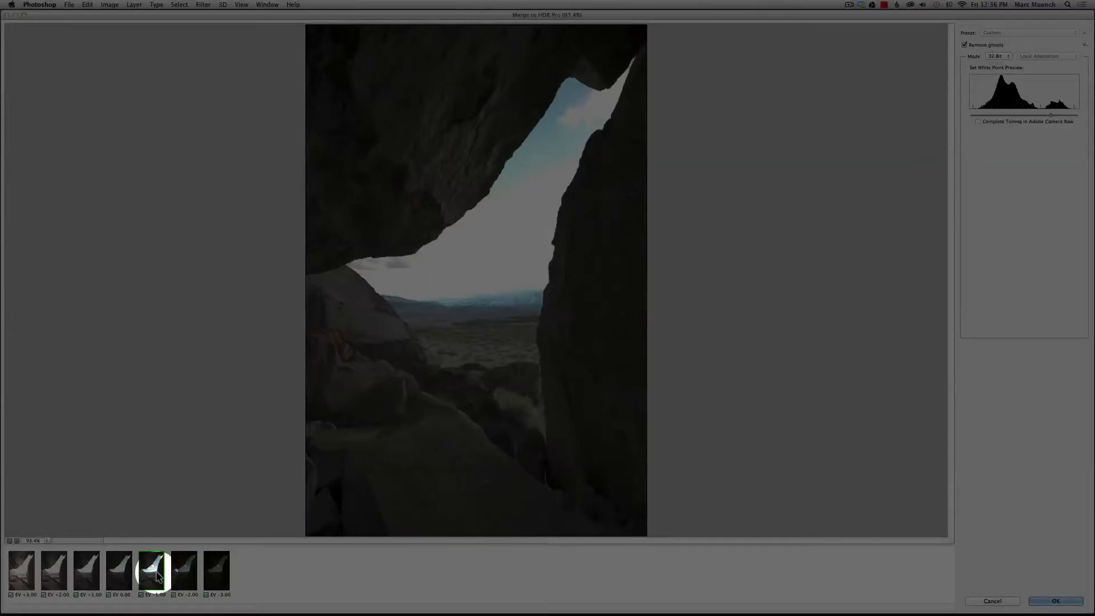
pyautogui.click(1055, 601)
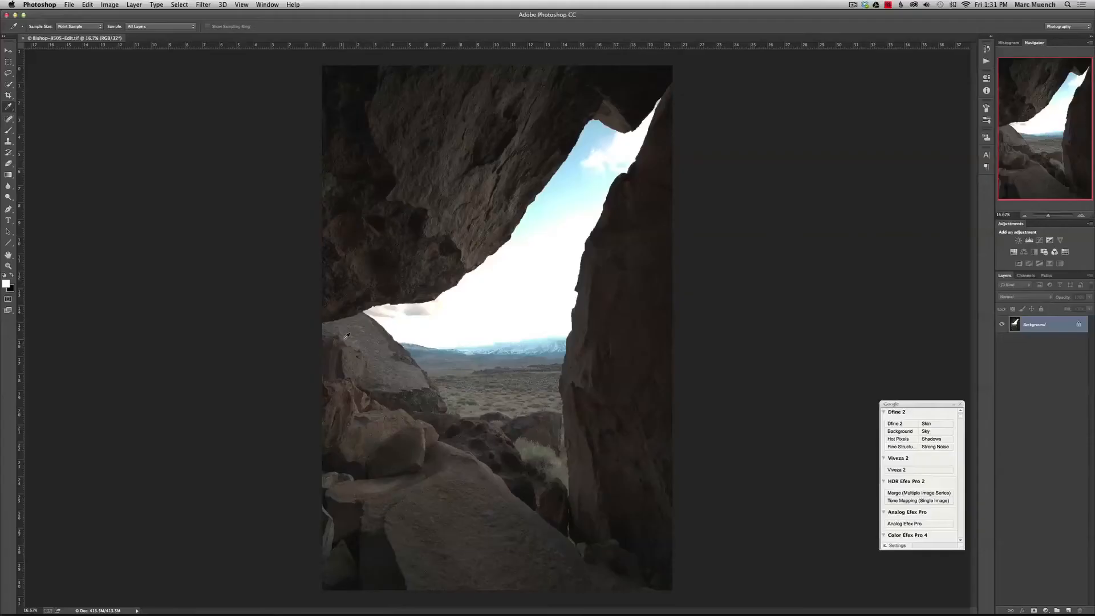
pyautogui.moveTo(434, 334)
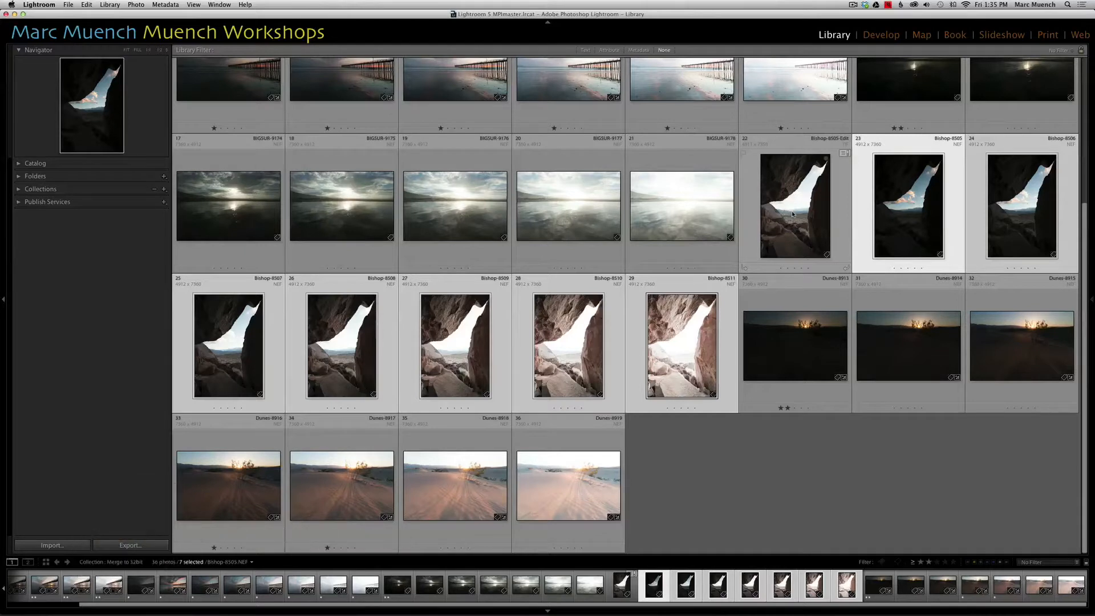
# Select the merged Bishop-8505-Edit.tif alone and take it into the Develop module
pyautogui.click(793, 206)
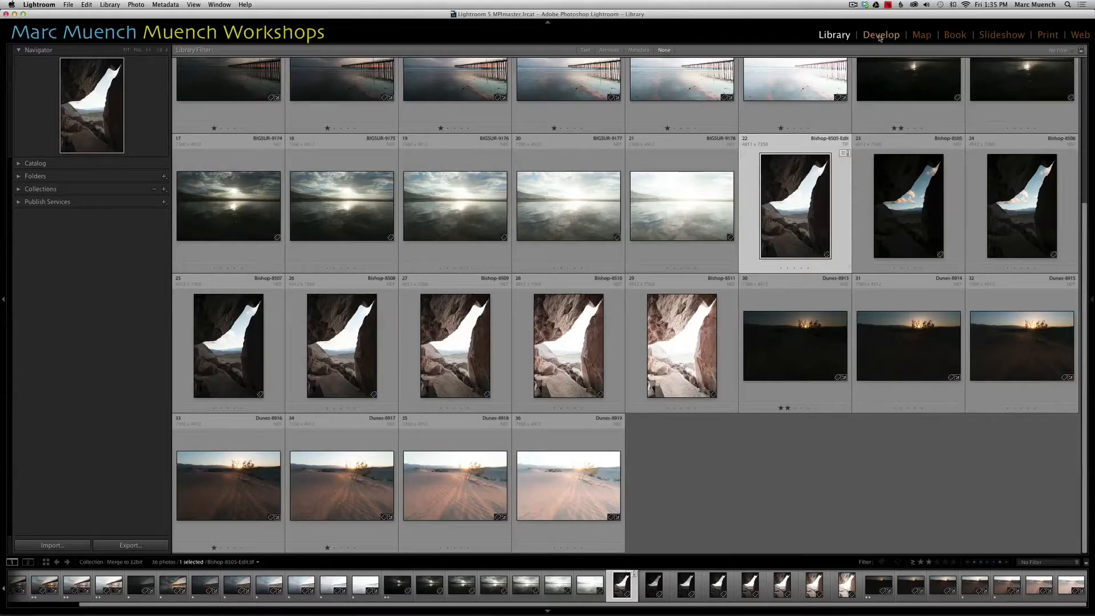
pyautogui.click(881, 34)
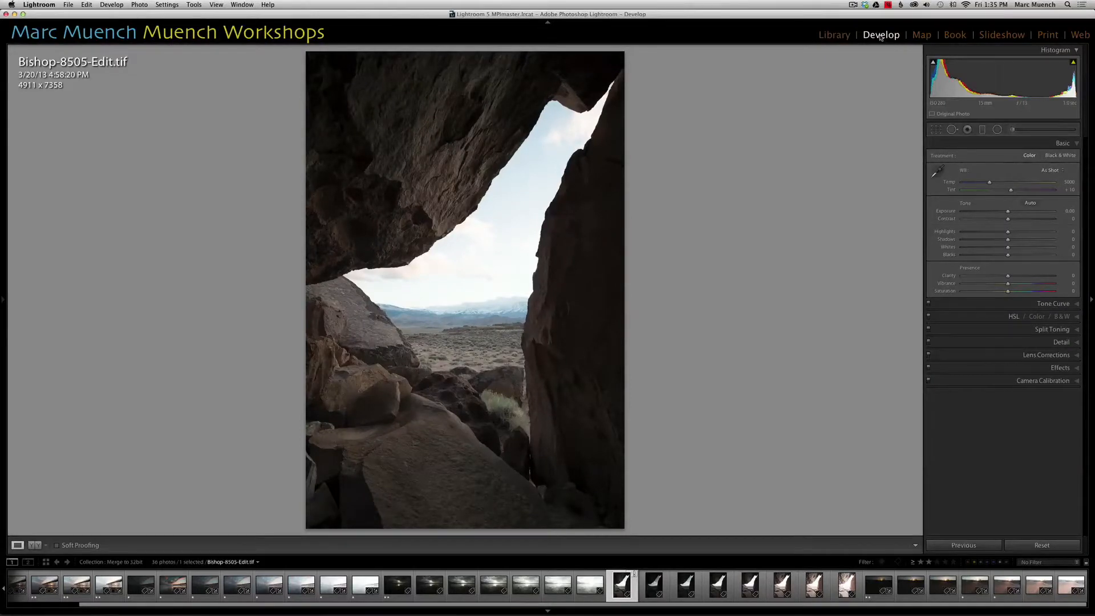
pyautogui.moveTo(990, 210)
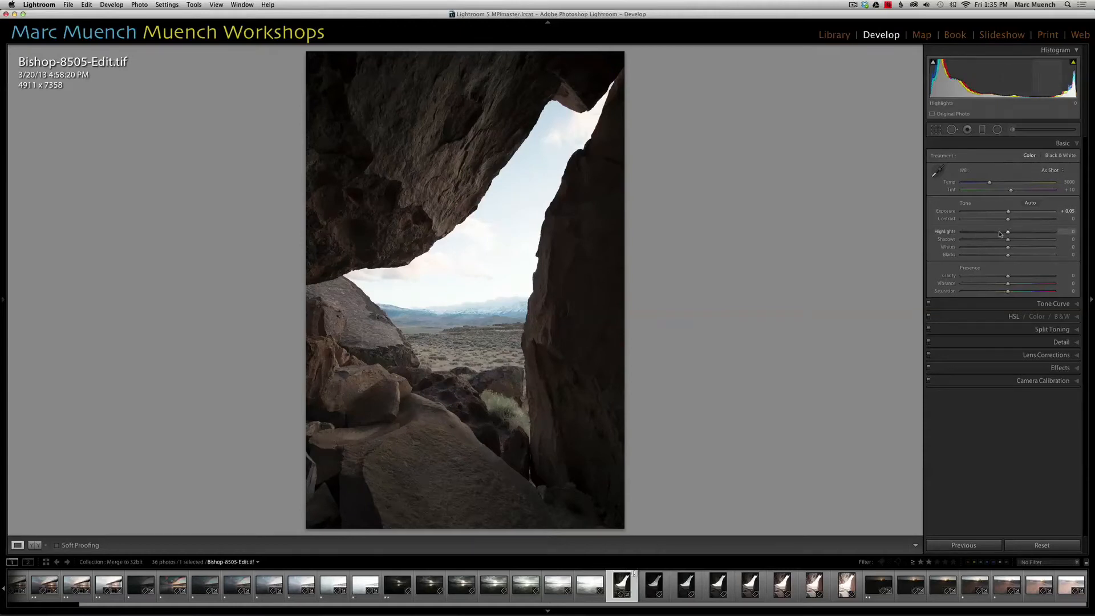
# Lower Highlights to recover the sky, raise Shadows for the cave, and refine Exposure
pyautogui.moveTo(1007, 232); pyautogui.dragTo(980, 231)
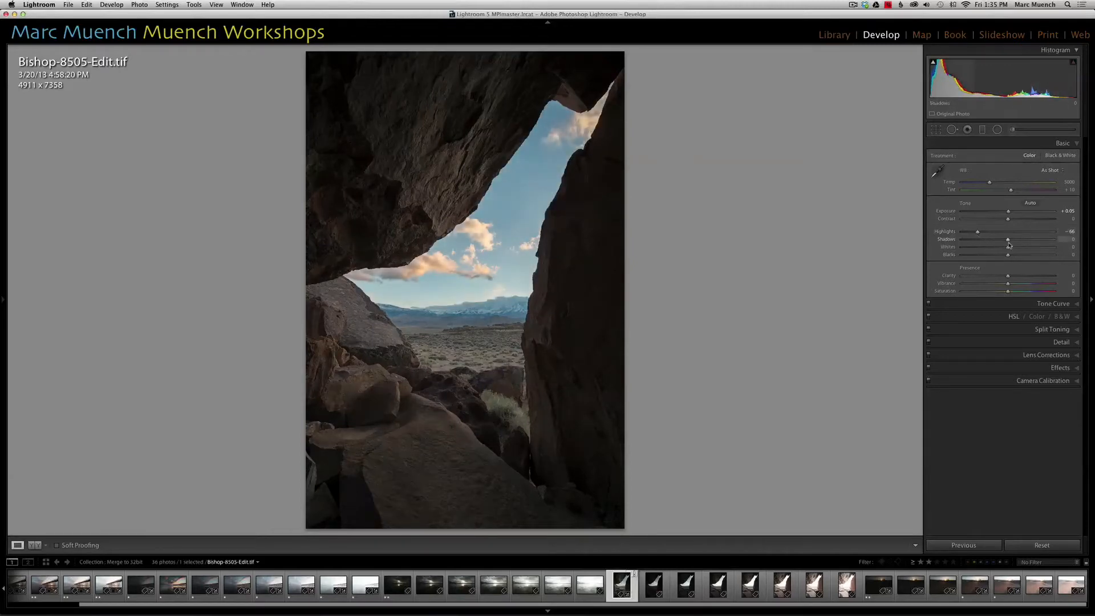
pyautogui.moveTo(1009, 239); pyautogui.dragTo(1058, 239)
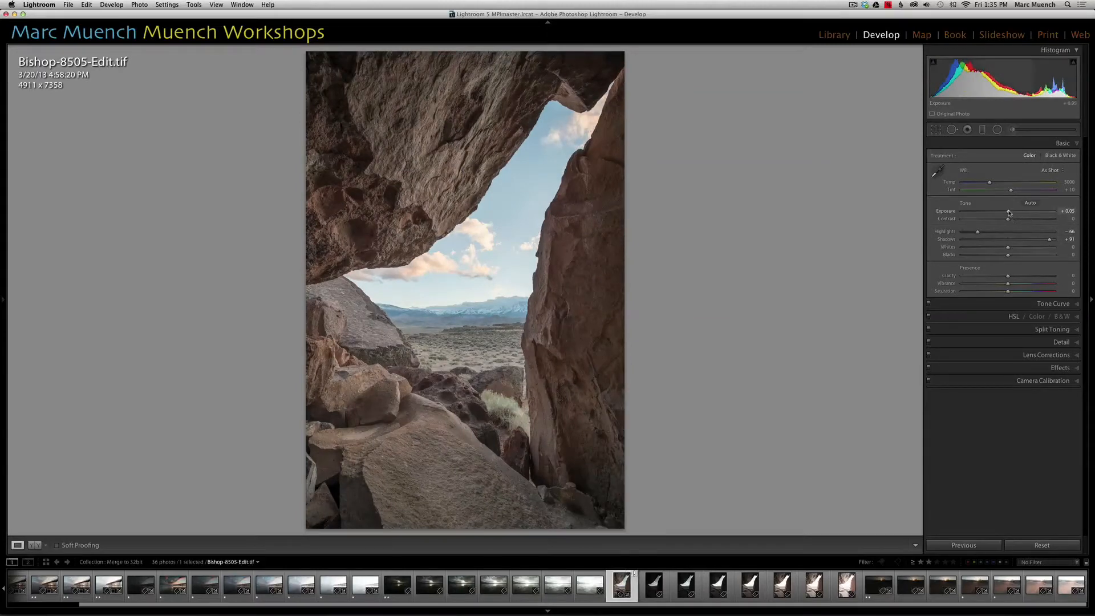
pyautogui.moveTo(1007, 212); pyautogui.dragTo(1001, 212)
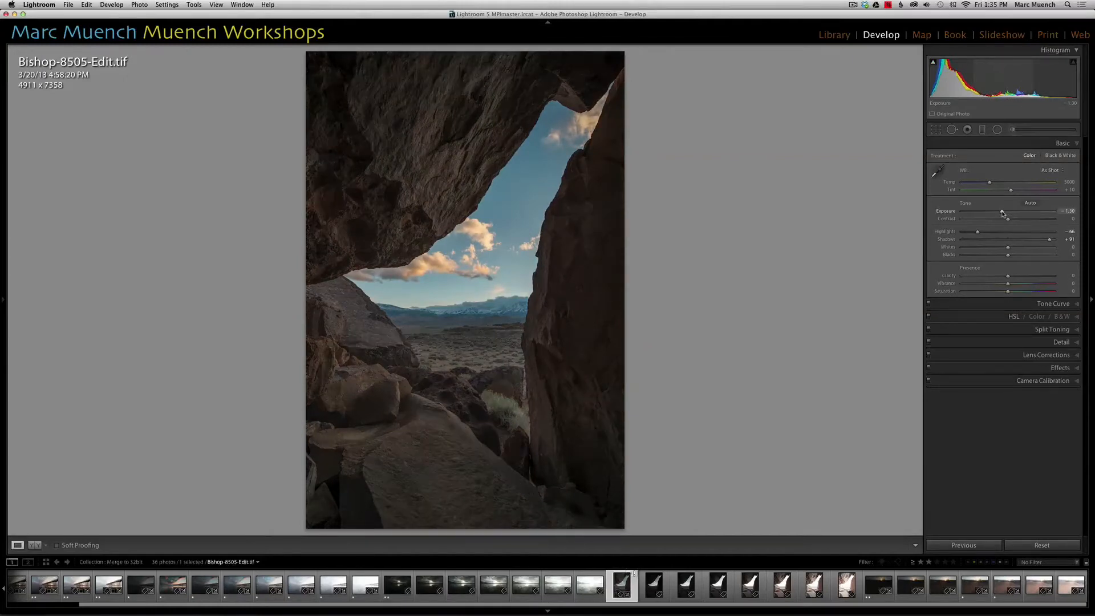
pyautogui.moveTo(1026, 212); pyautogui.dragTo(1007, 212)
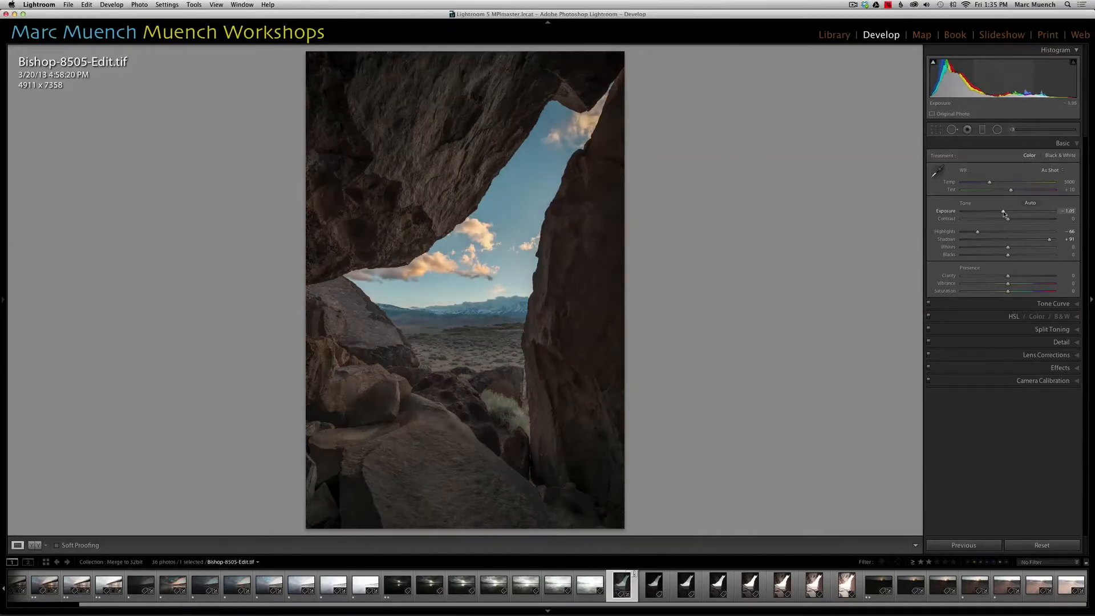
pyautogui.moveTo(1003, 213); pyautogui.dragTo(1005, 213)
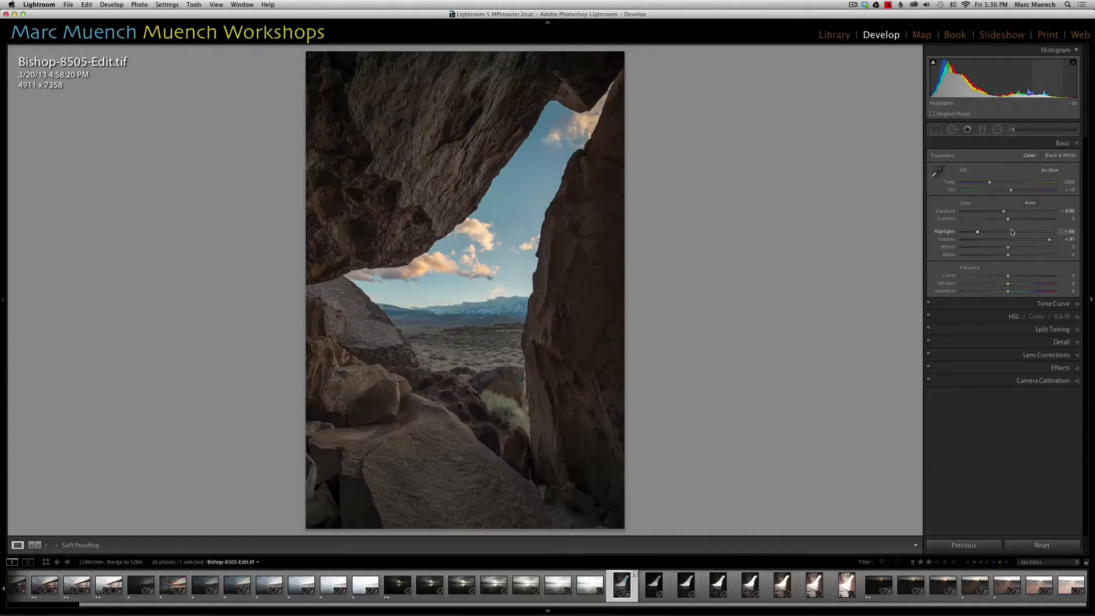
# Fine-tune highlights, boost Vibrance, shift Tint toward magenta, and return to the Library grid
pyautogui.moveTo(1007, 291); pyautogui.dragTo(1017, 291)
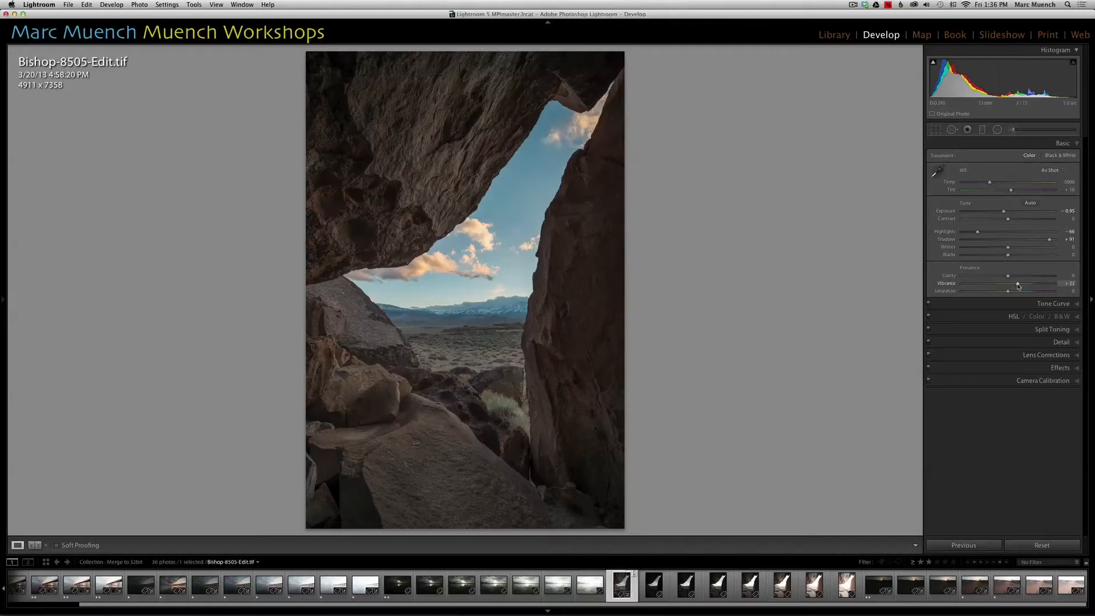
pyautogui.moveTo(1017, 283); pyautogui.dragTo(1022, 283)
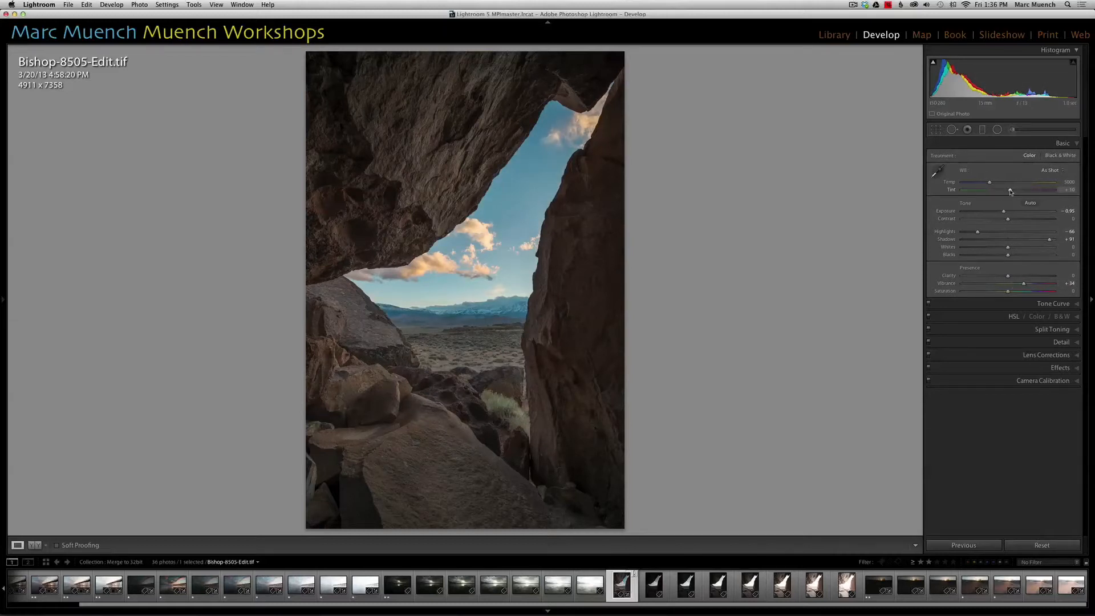
pyautogui.moveTo(1009, 190); pyautogui.dragTo(1012, 189)
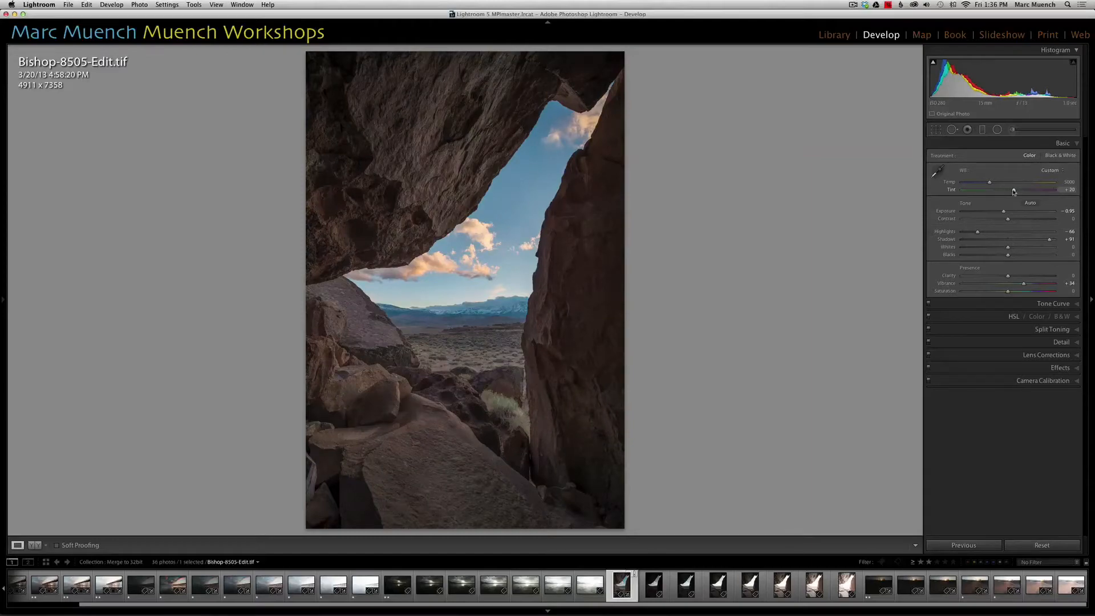
pyautogui.click(833, 36)
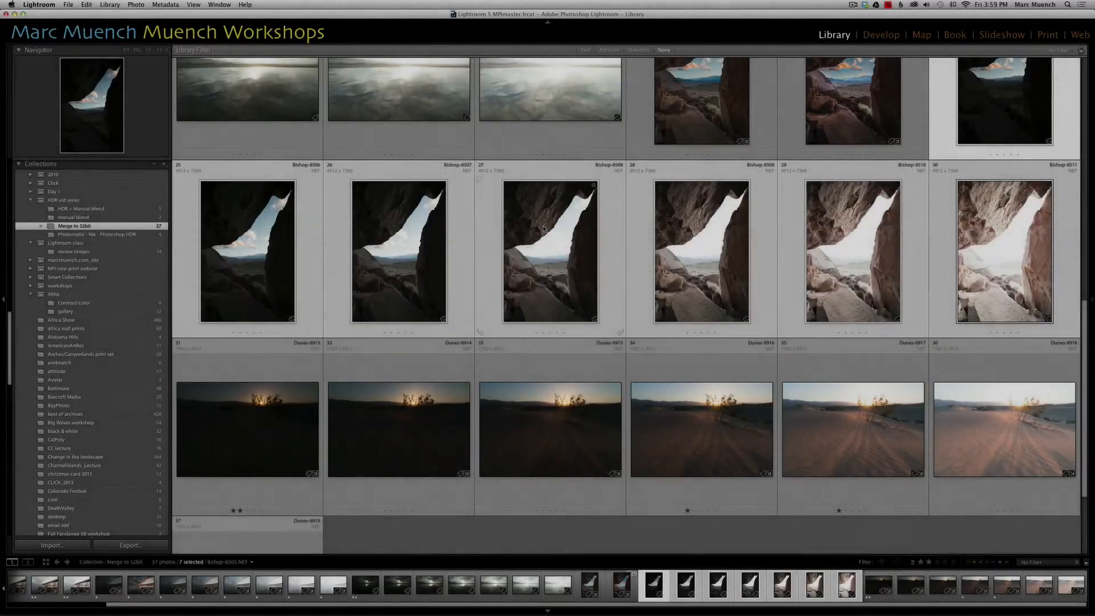
# Merge the cave exposures with HDRsoft's Merge to 32-bit HDR, keeping Align images and Remove ghosts on
pyautogui.rightClick(549, 251)
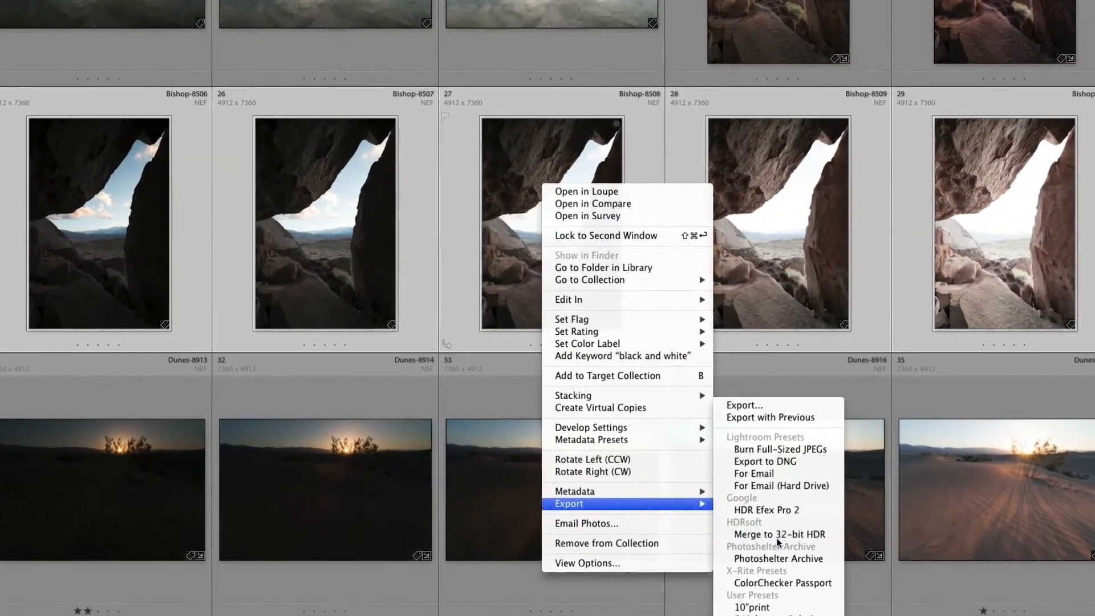
pyautogui.click(778, 534)
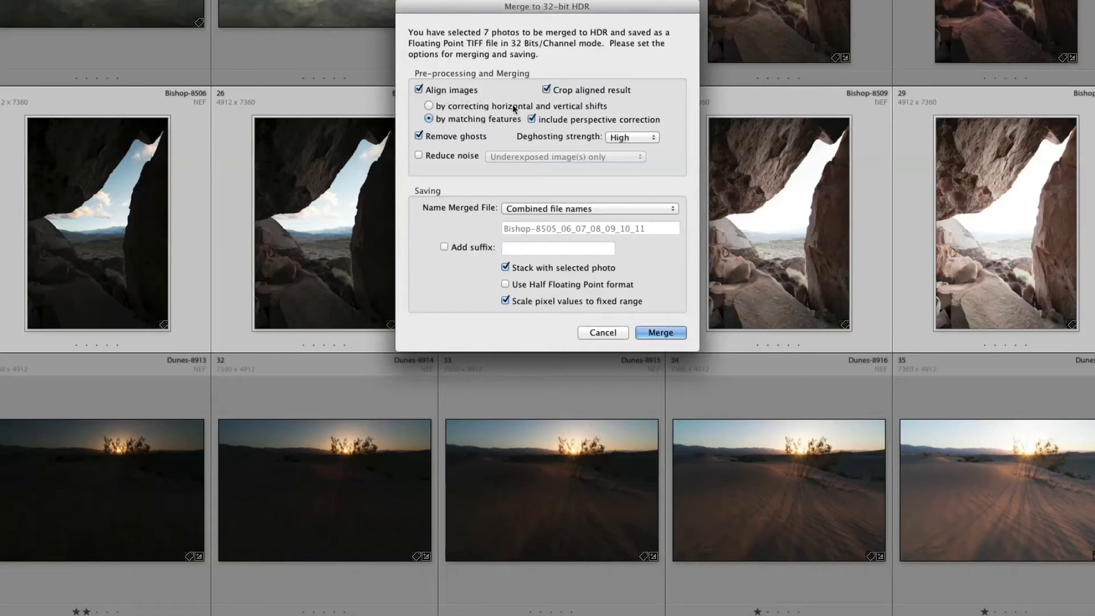
pyautogui.moveTo(557, 123)
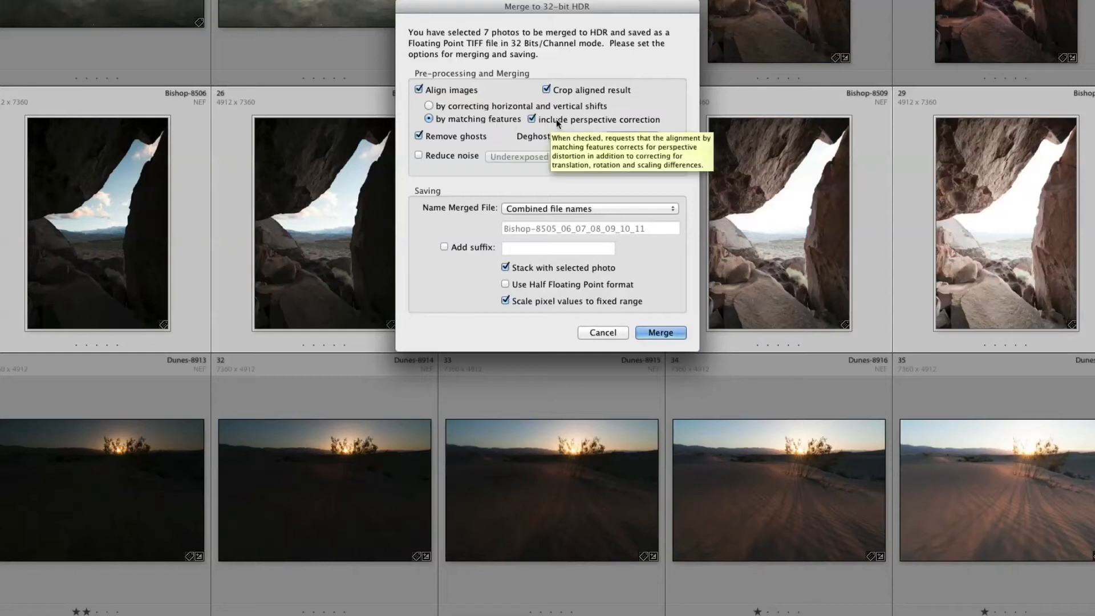
pyautogui.moveTo(661, 263)
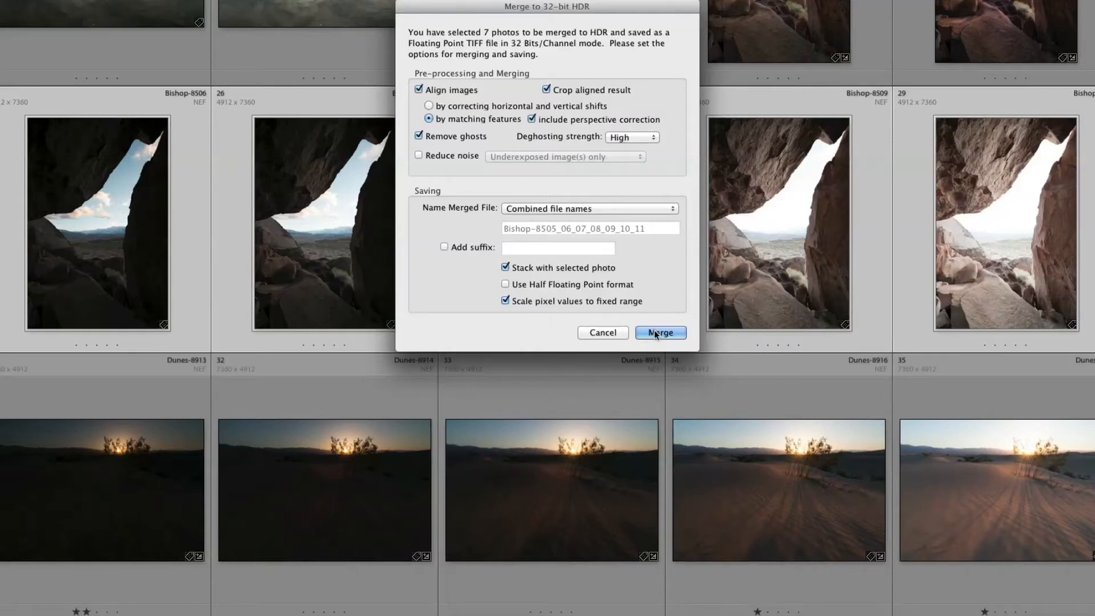
pyautogui.click(659, 332)
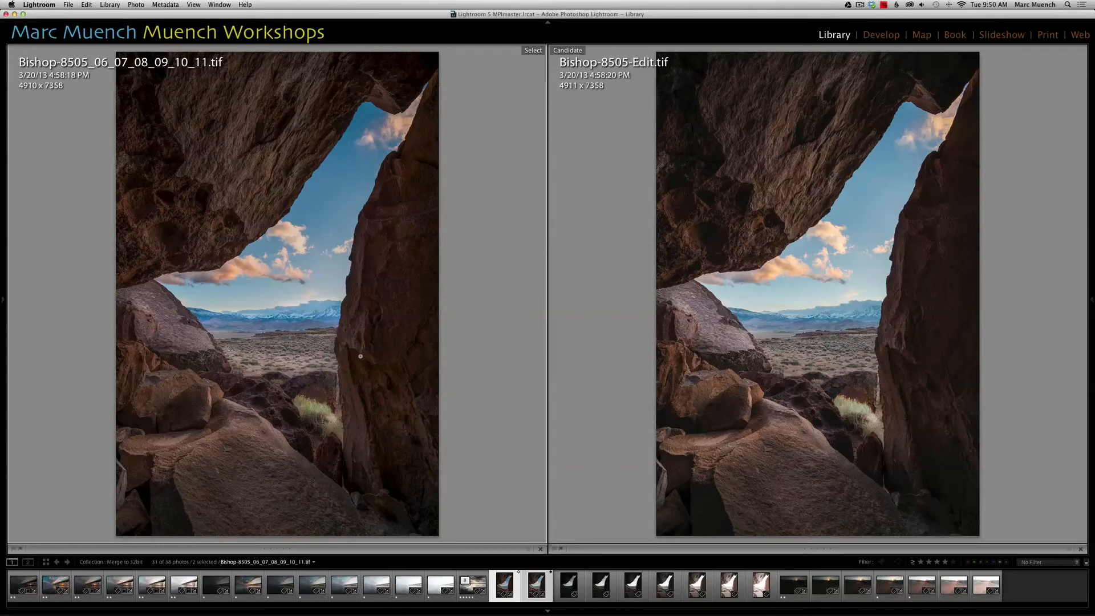
pyautogui.moveTo(412, 406)
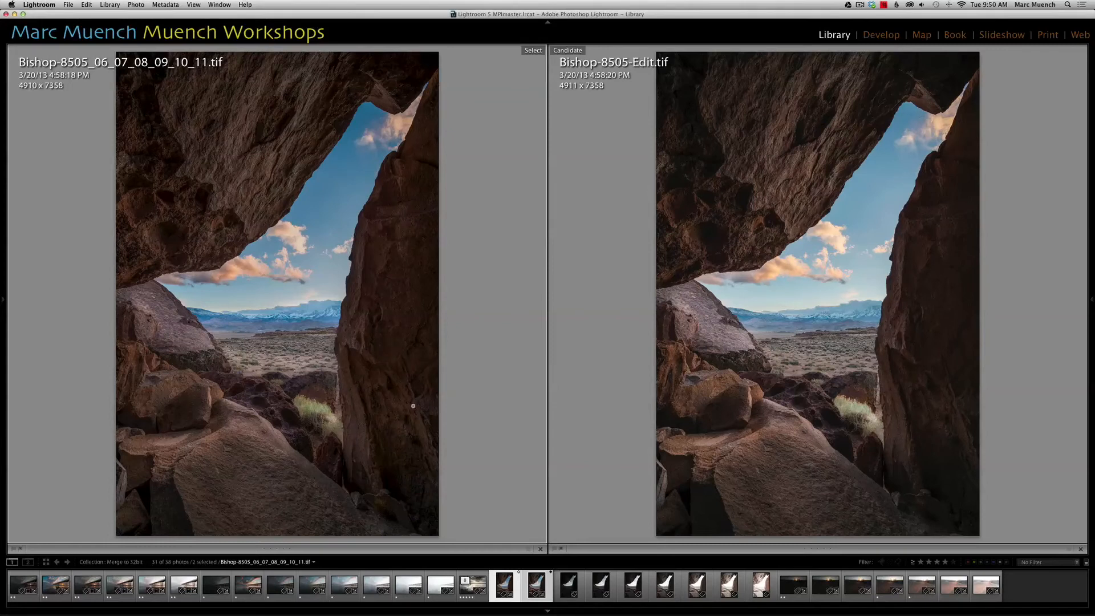
pyautogui.moveTo(464, 440)
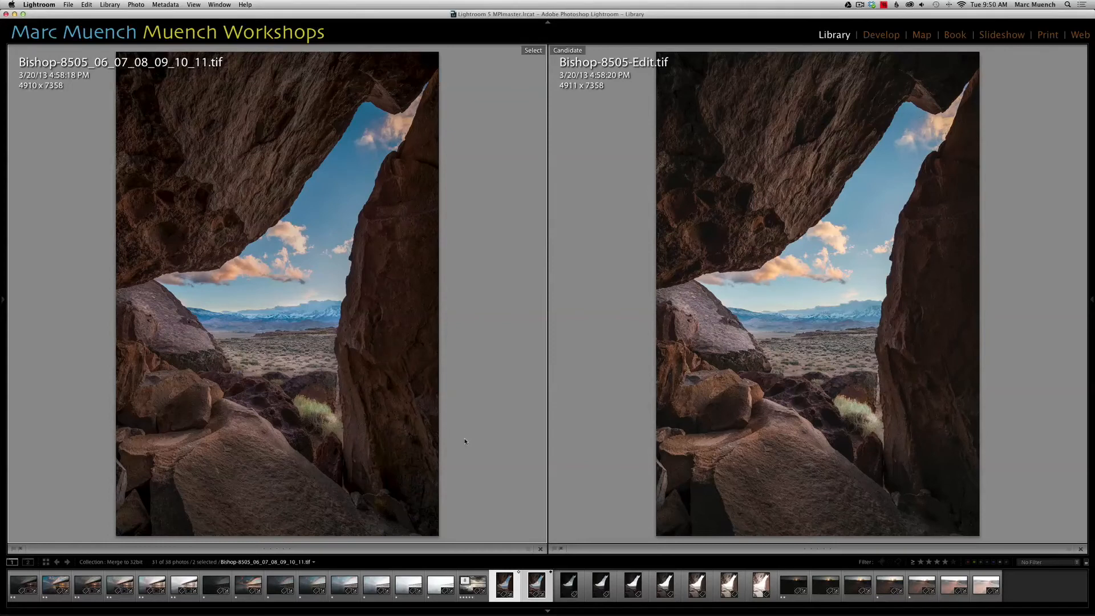